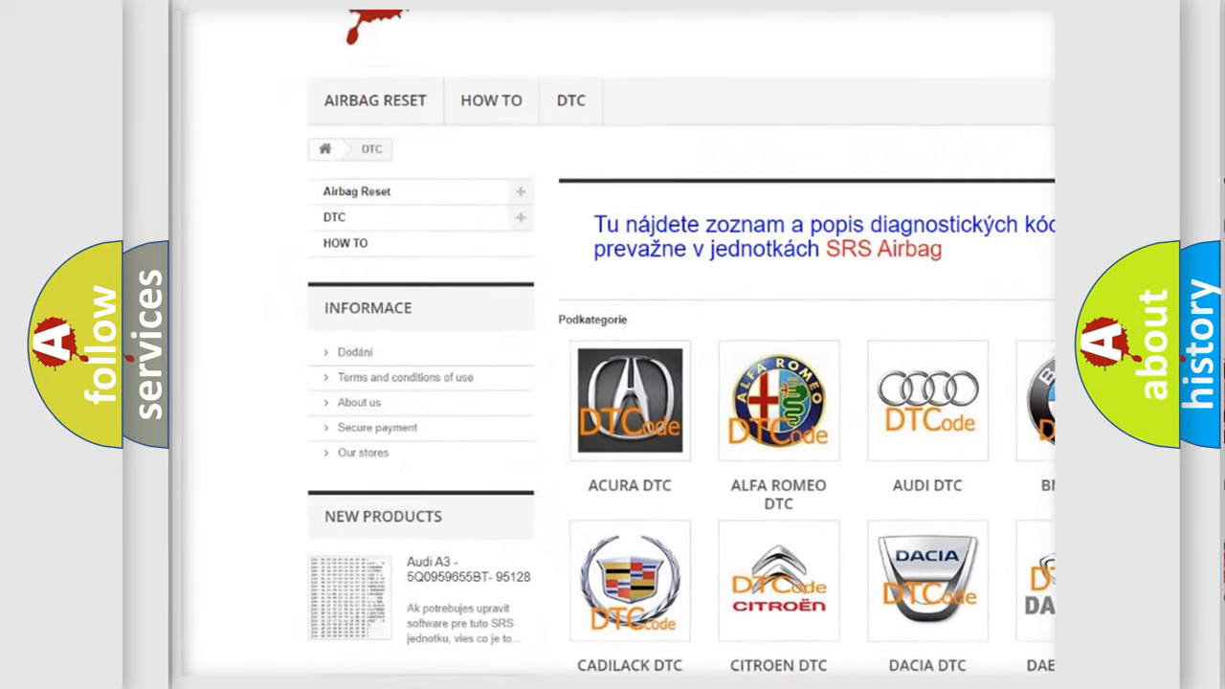
Advance the presentation so P0788 shows its hex digits 0, 7, 8, 8 with bits filling in
{"action": "scroll", "scroll_direction": "down", "scroll_amount": 3}
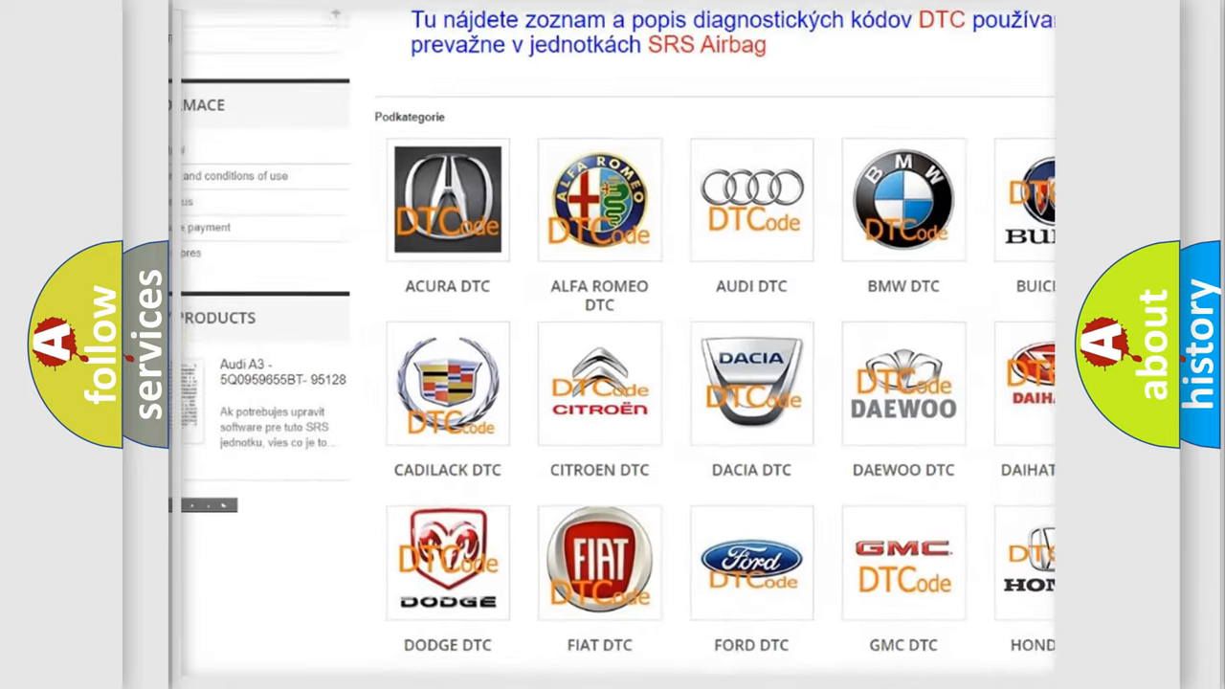
{"action": "scroll", "scroll_direction": "down", "scroll_amount": 3}
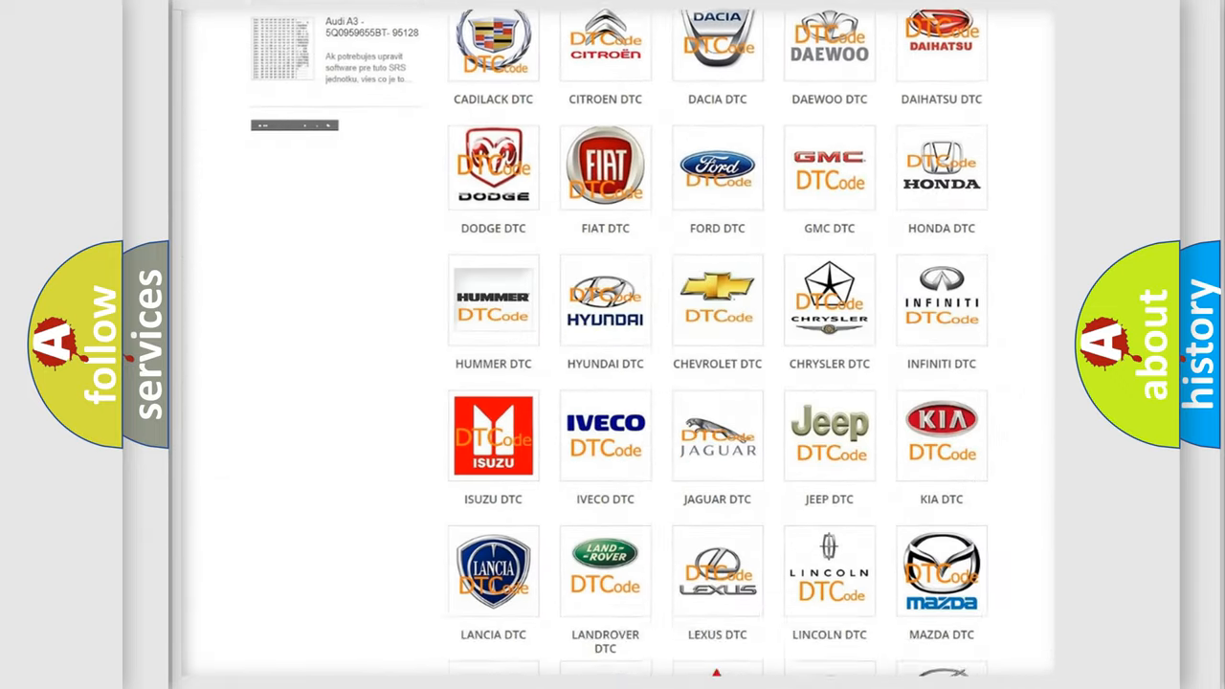
{"action": "scroll", "scroll_direction": "down", "scroll_amount": 3}
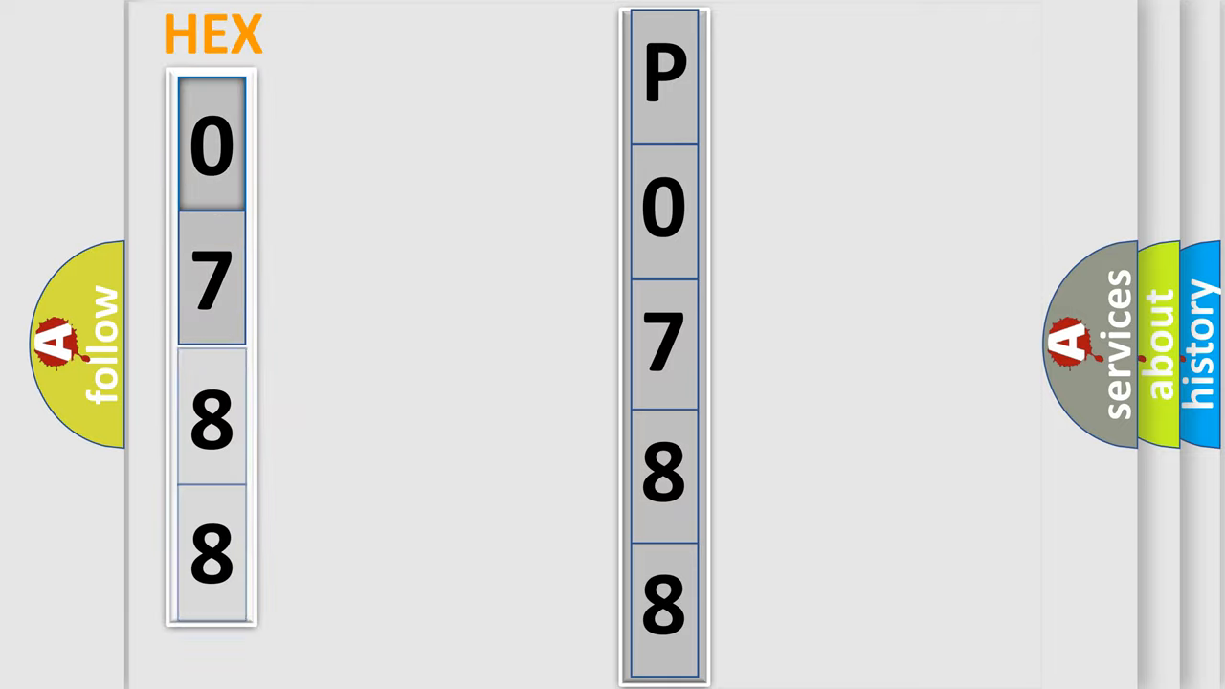
{"action": "left_click", "coordinate": [211, 143]}
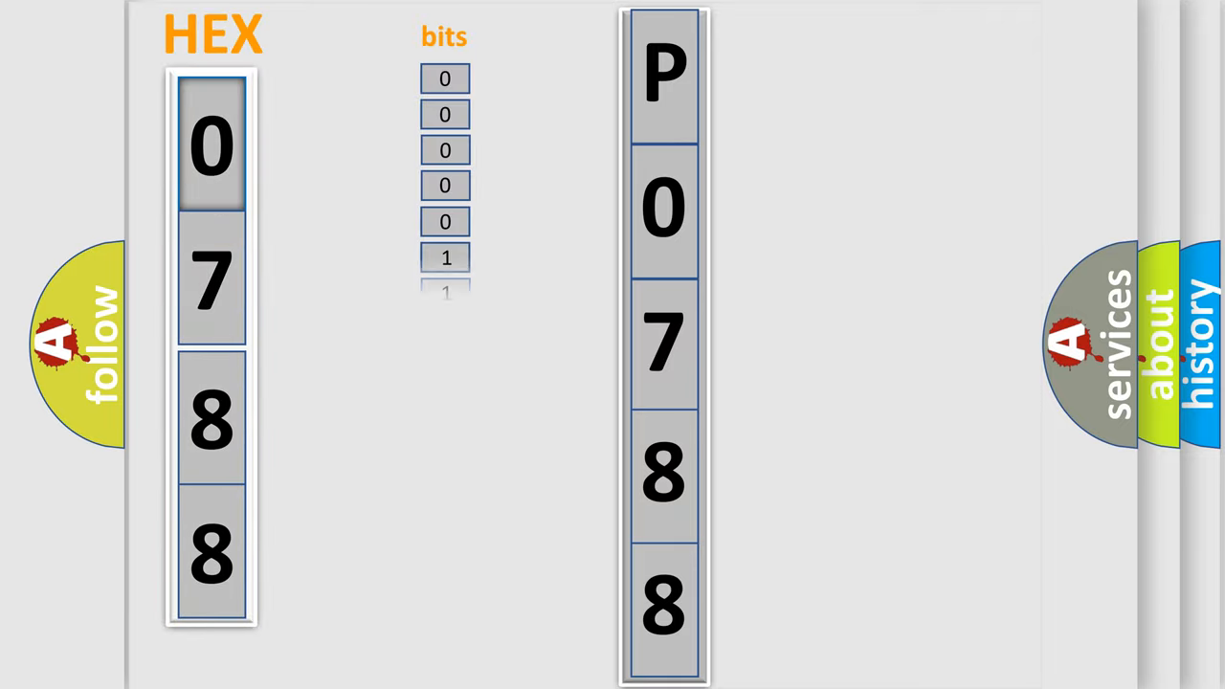